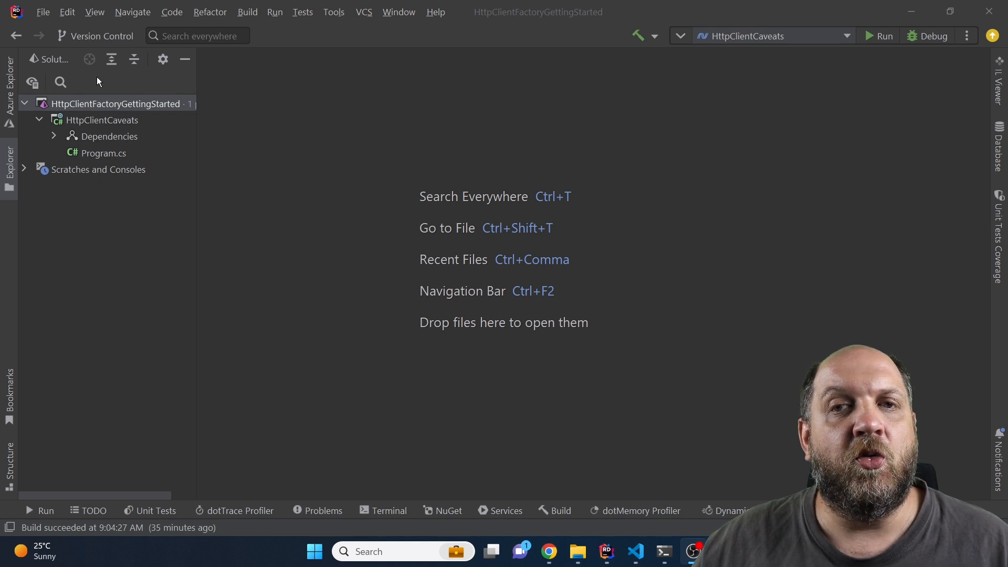
Step: Open Program.cs, navigate into the HttpClient definition and on to its HttpMessageInvoker base class
{"action": "double_click", "coordinate": [104, 153]}
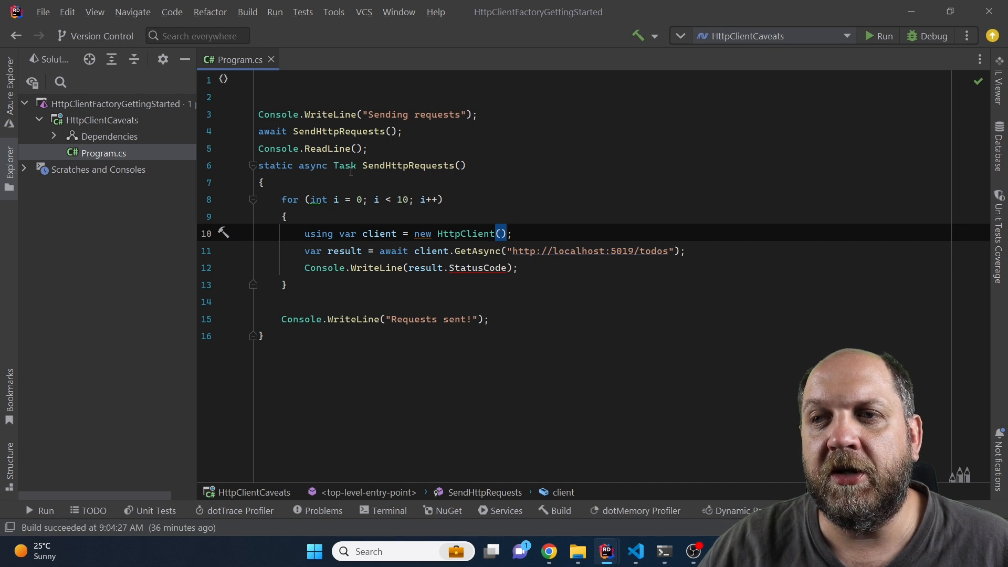
{"action": "mouse_move", "coordinate": [446, 165]}
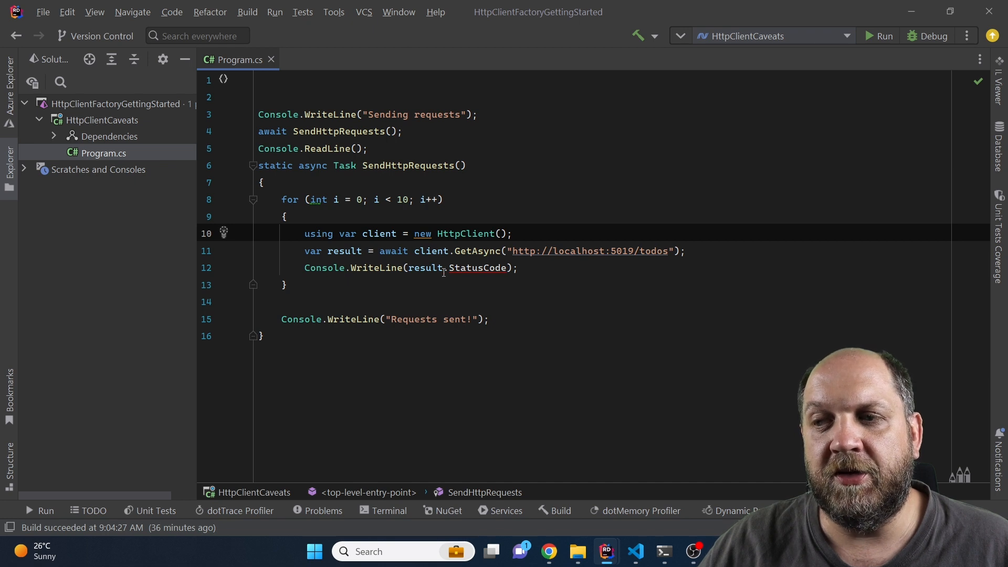
{"action": "mouse_move", "coordinate": [452, 282]}
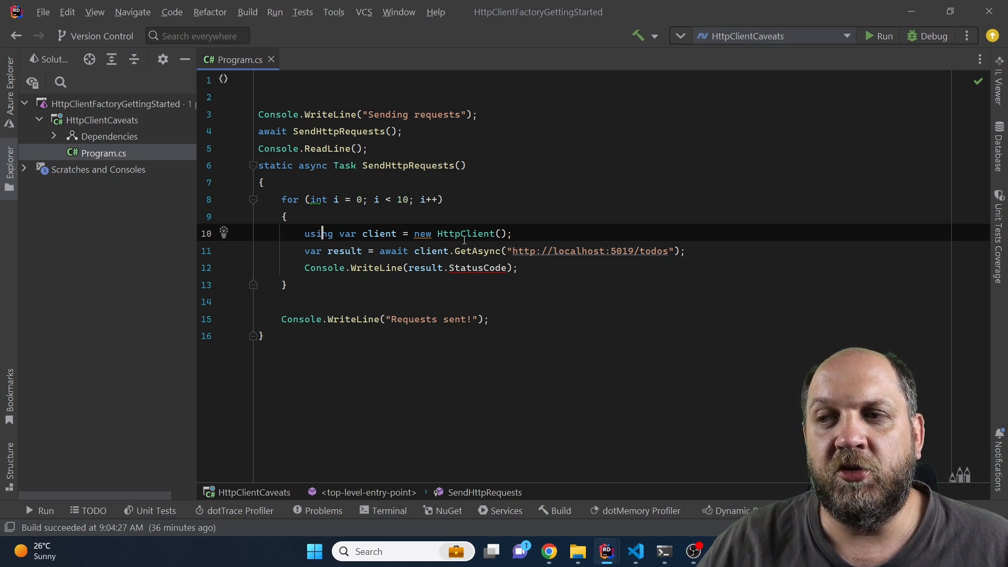
{"action": "mouse_move", "coordinate": [467, 233]}
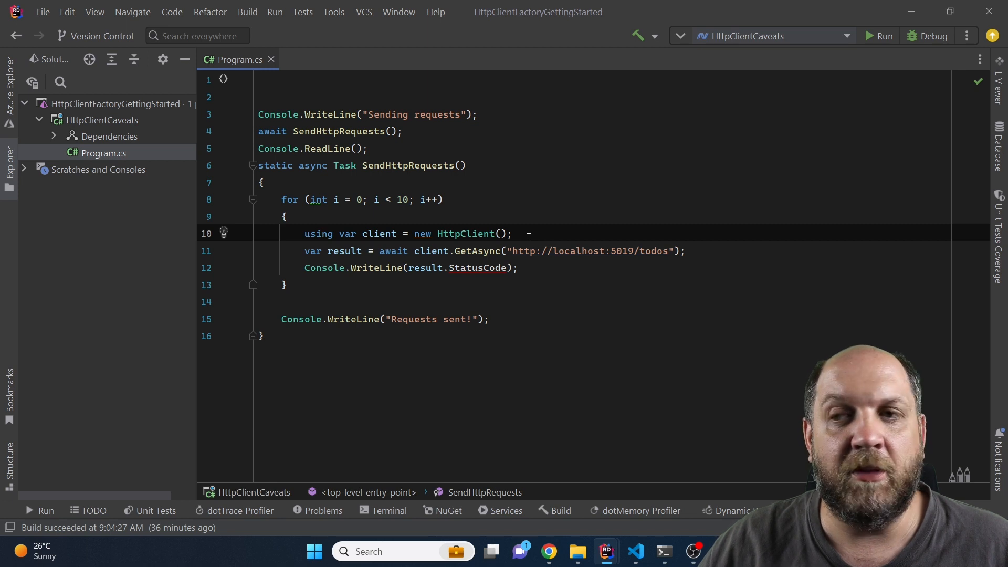
{"action": "left_click", "coordinate": [322, 234]}
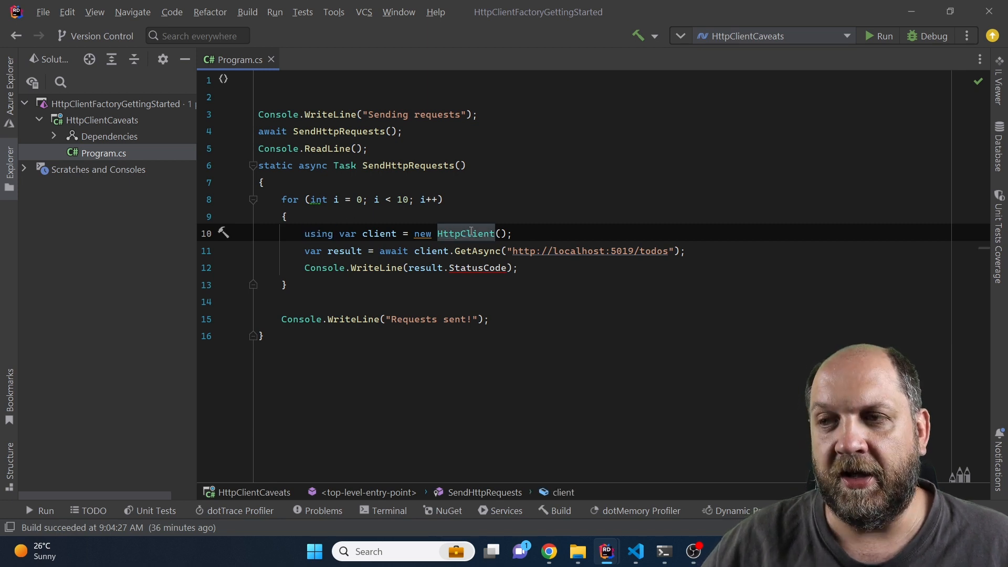
{"action": "left_click", "coordinate": [465, 233]}
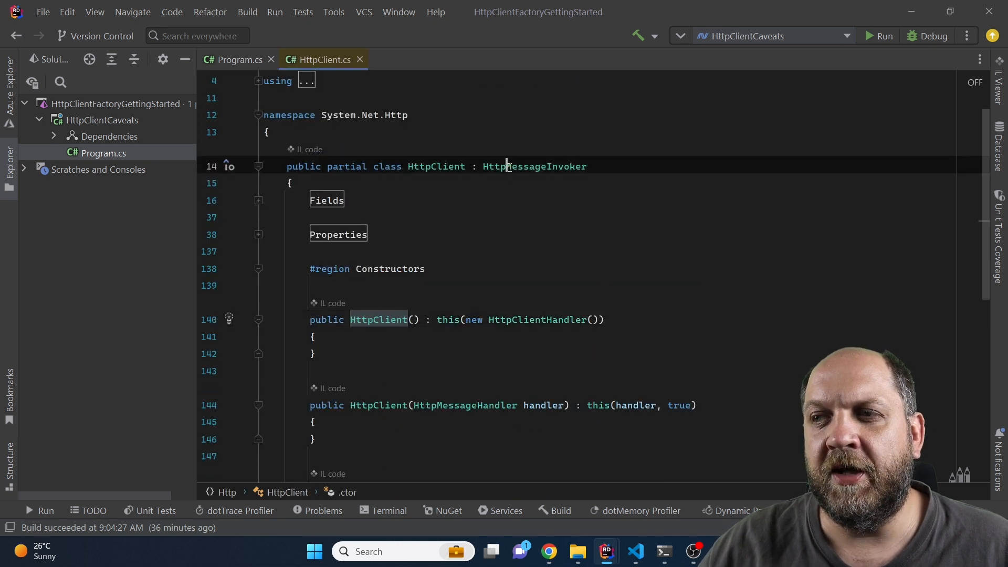
{"action": "left_click", "coordinate": [534, 166]}
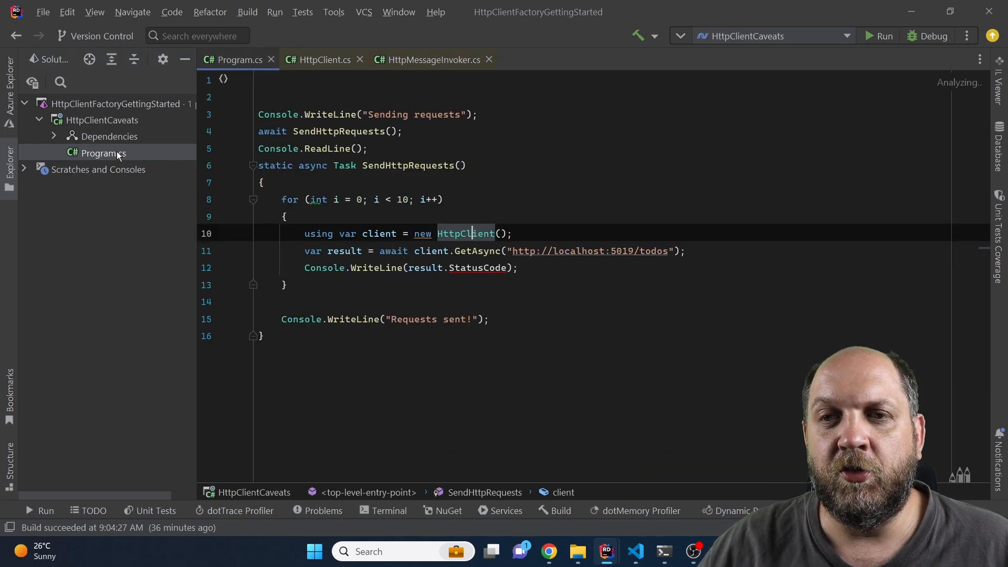
{"action": "mouse_move", "coordinate": [468, 233]}
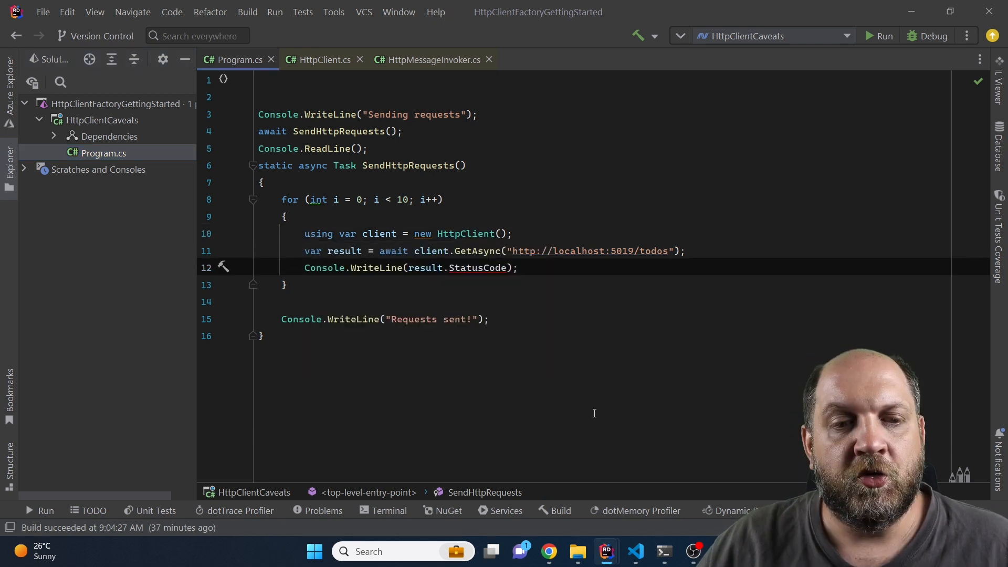
{"action": "mouse_move", "coordinate": [664, 551]}
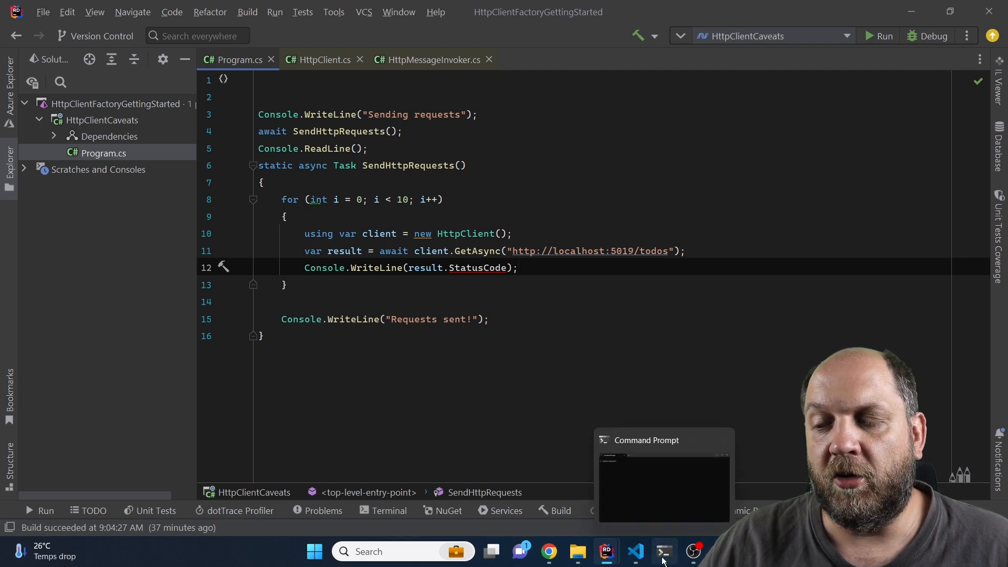
Step: Bring up the Command Prompt window to query connections on port 5019
{"action": "left_click", "coordinate": [663, 476]}
{"action": "type", "text": "netstat | find \"DESKTOP-BQLVCNL:5019\""}
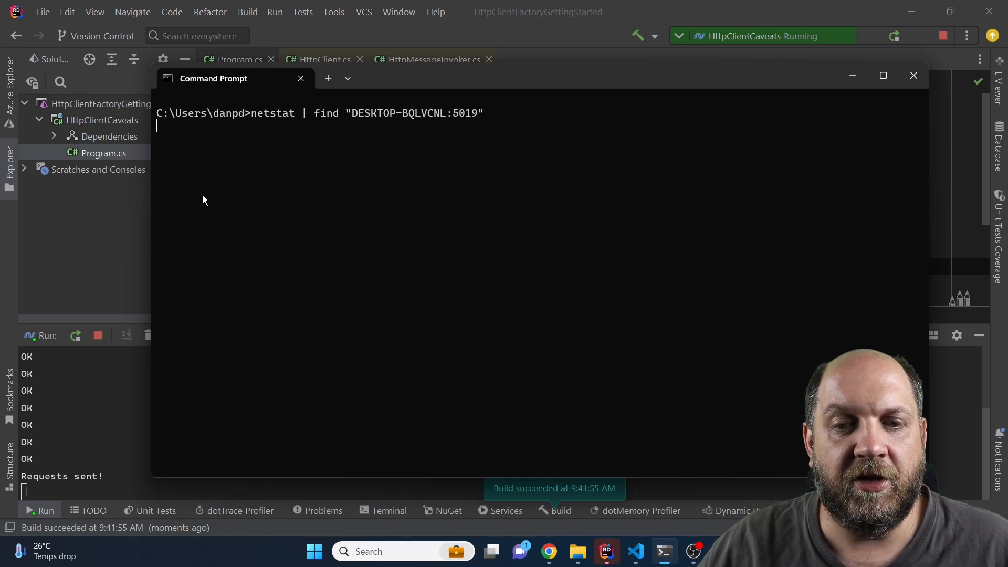
{"action": "mouse_move", "coordinate": [58, 443]}
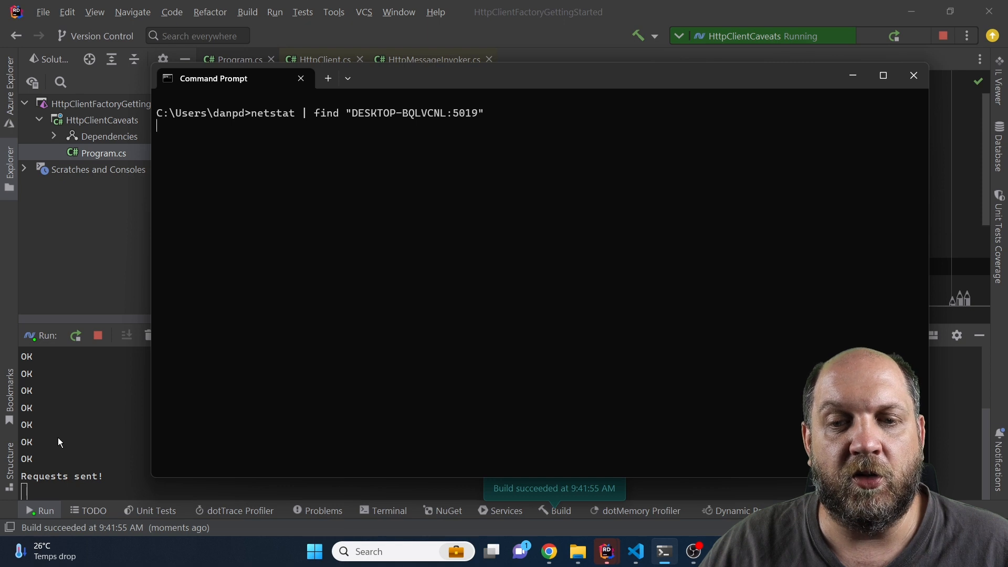
{"action": "mouse_move", "coordinate": [52, 451]}
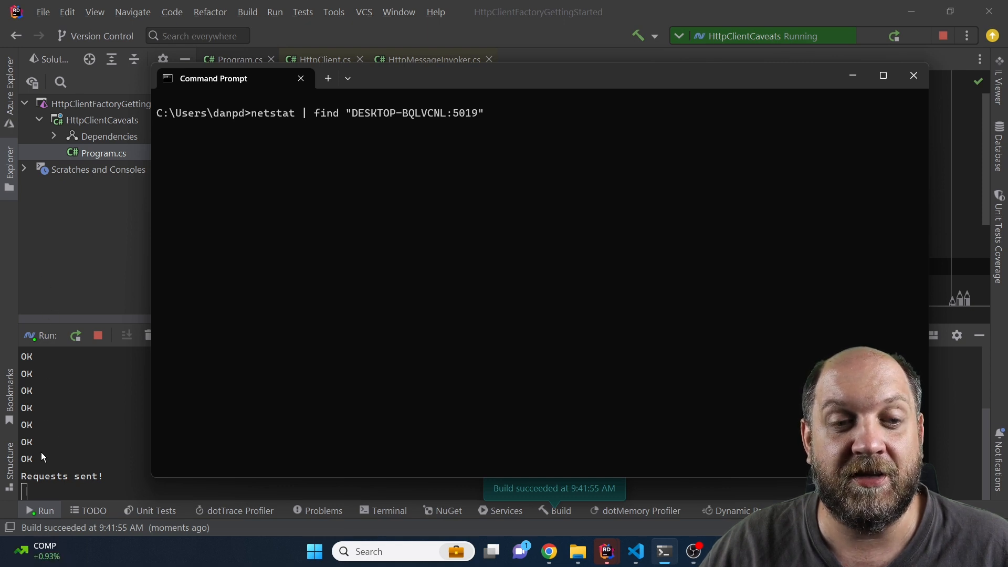
Step: Execute the netstat | find query showing ten TIME_WAIT connections to port 5019
{"action": "key", "text": "Return"}
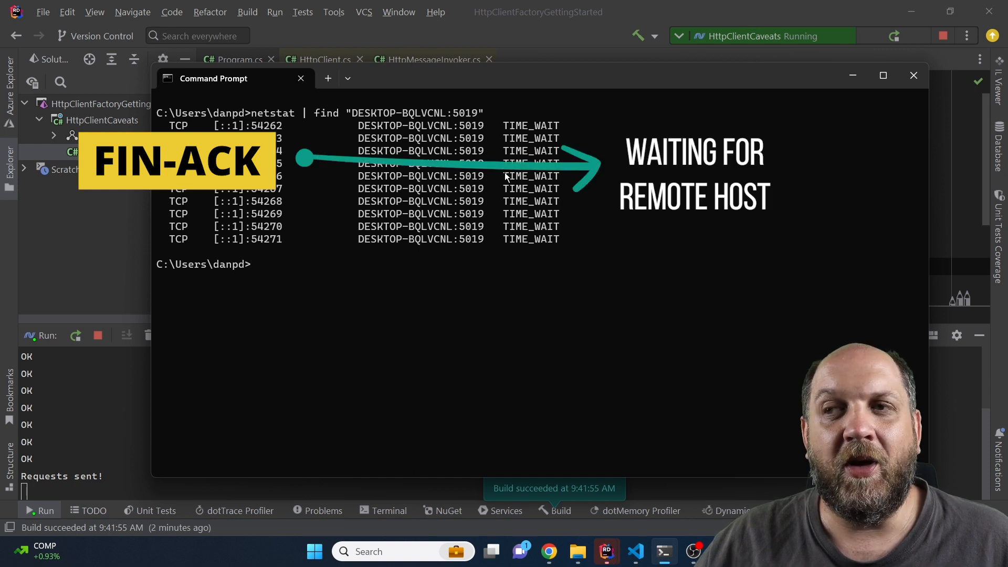
{"action": "mouse_move", "coordinate": [498, 187]}
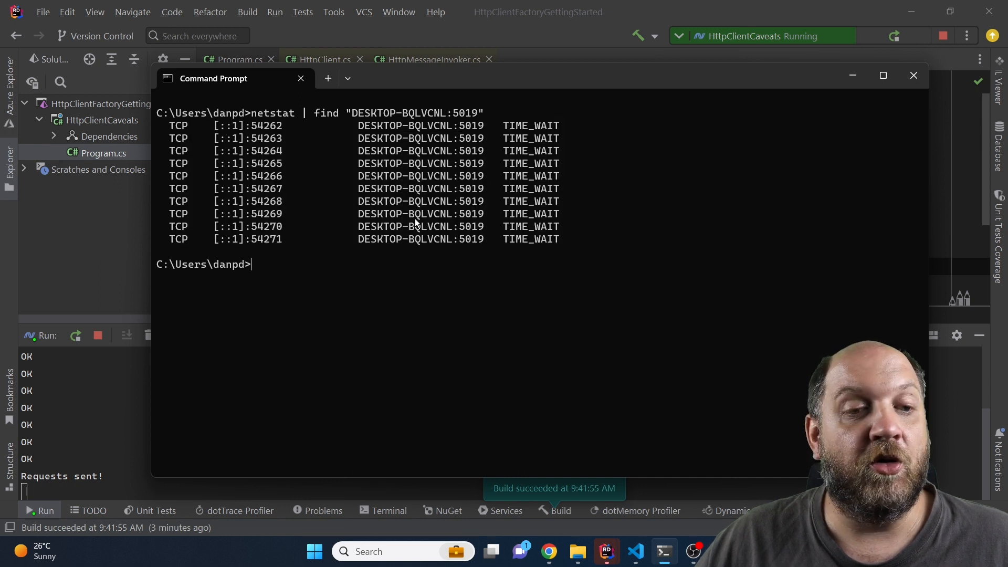
{"action": "mouse_move", "coordinate": [403, 239]}
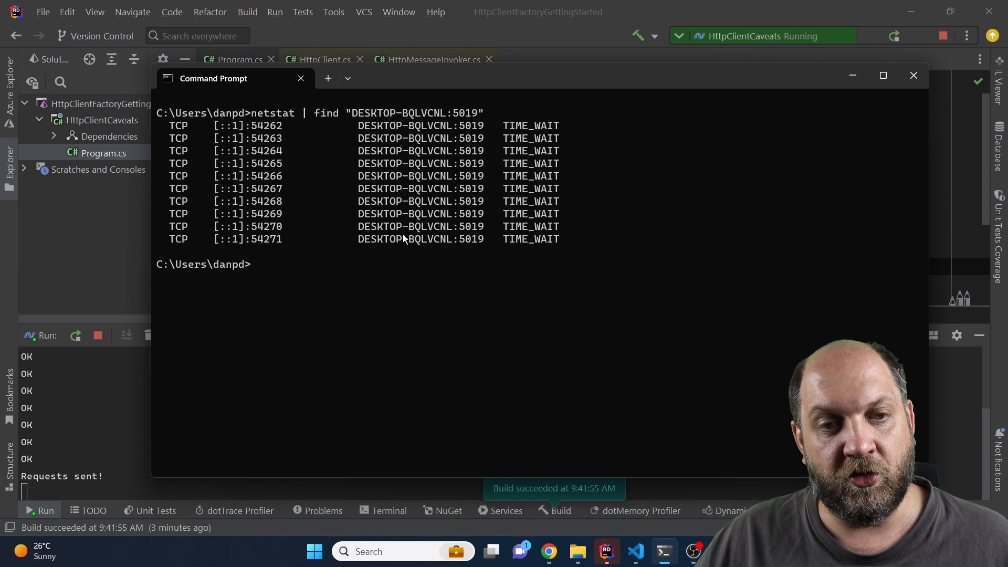
Step: Switch from Command Prompt back to the Program.cs editor in Rider
{"action": "left_click", "coordinate": [913, 76]}
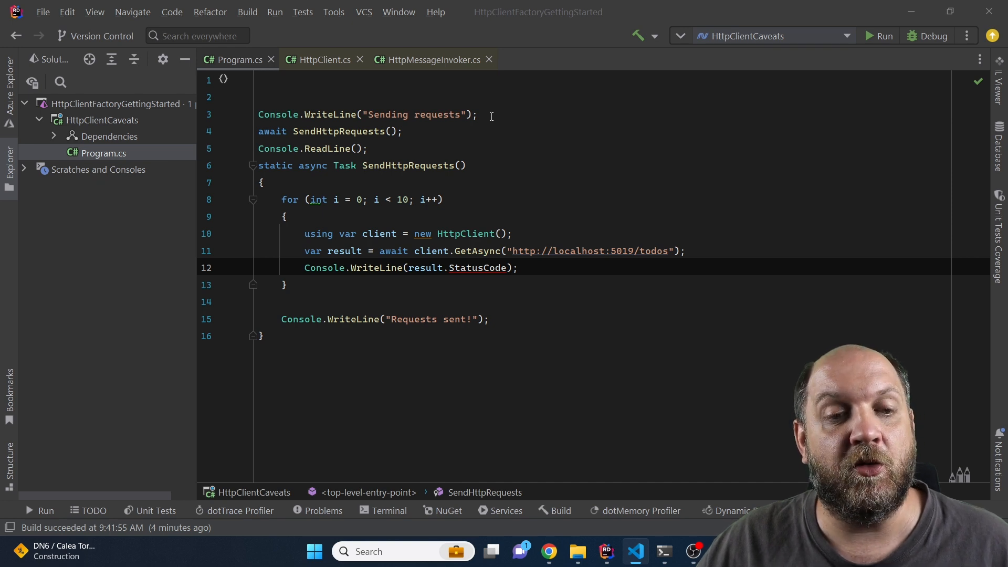
Step: Declare var client = new HttpClient(); at the top and pass client into SendHttpRequests
{"action": "left_click", "coordinate": [479, 114]}
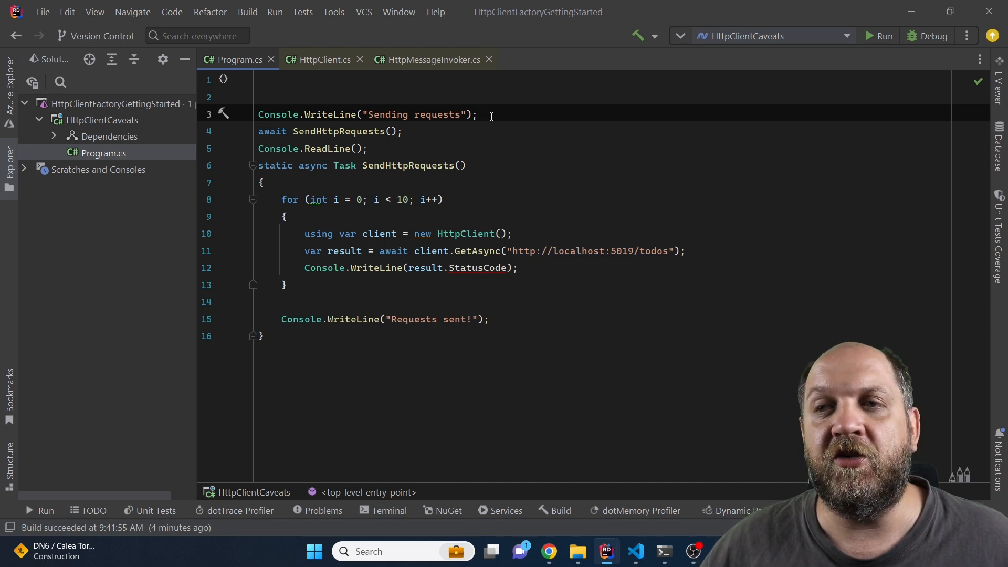
{"action": "type", "text": "var client = new HttpClient();"}
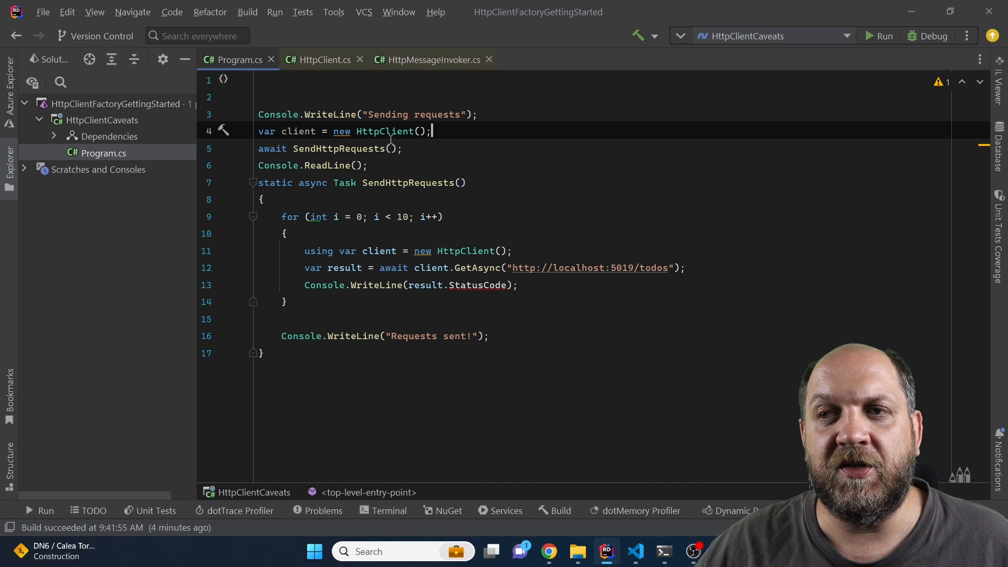
{"action": "double_click", "coordinate": [297, 131]}
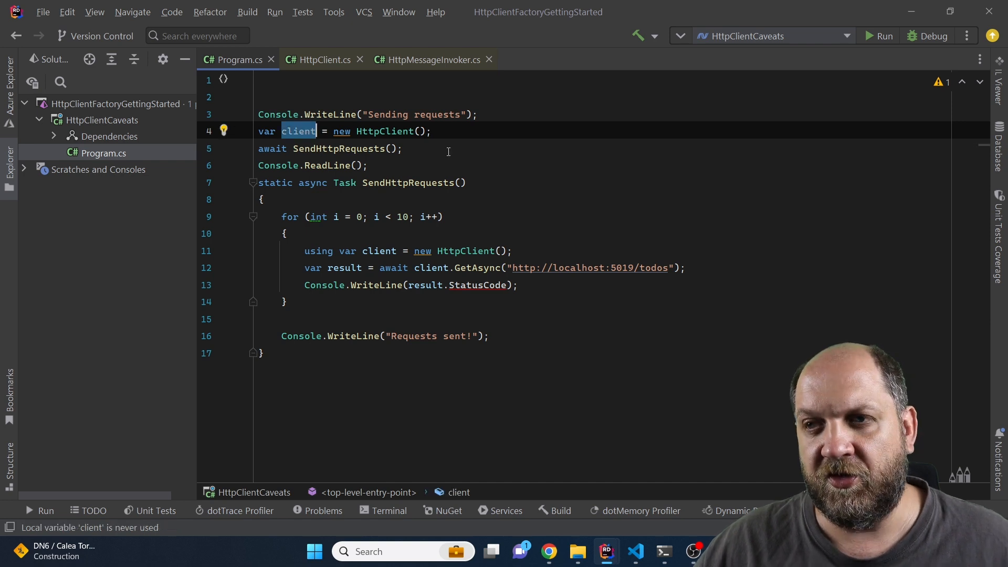
{"action": "type", "text": "client"}
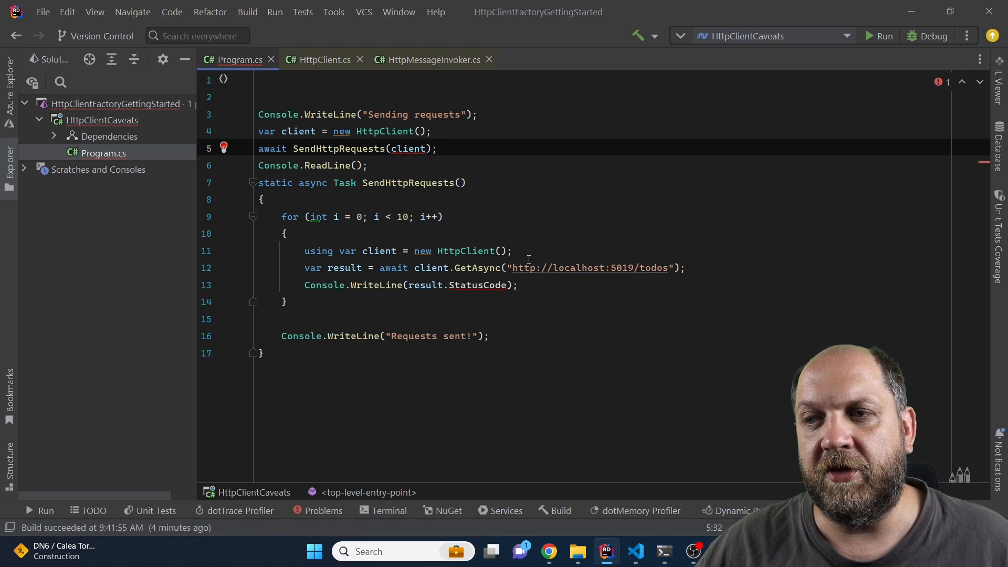
Step: Remove the per-iteration HttpClient creation and add an HttpClient client parameter to SendHttpRequests
{"action": "left_click", "coordinate": [405, 251]}
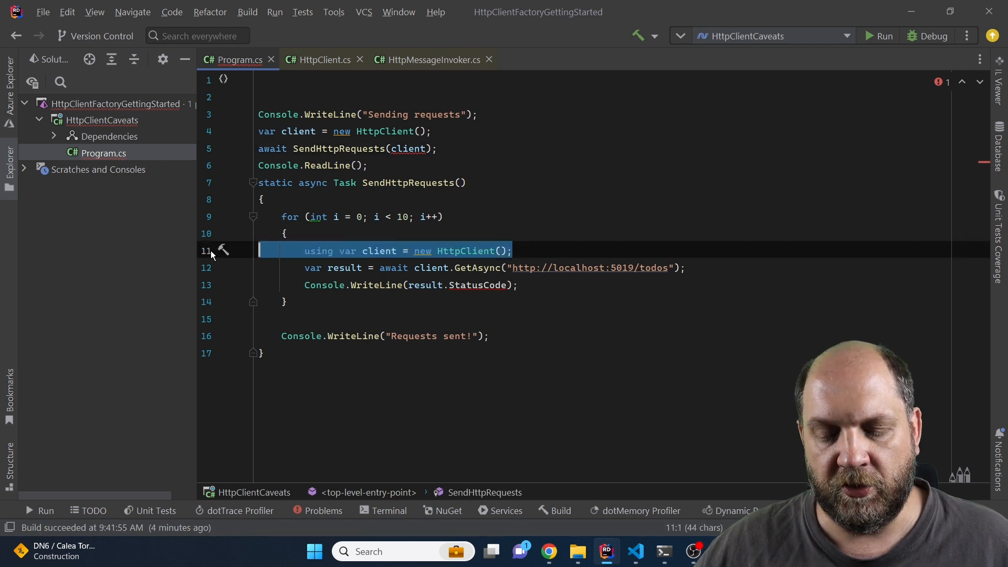
{"action": "key", "text": "Delete"}
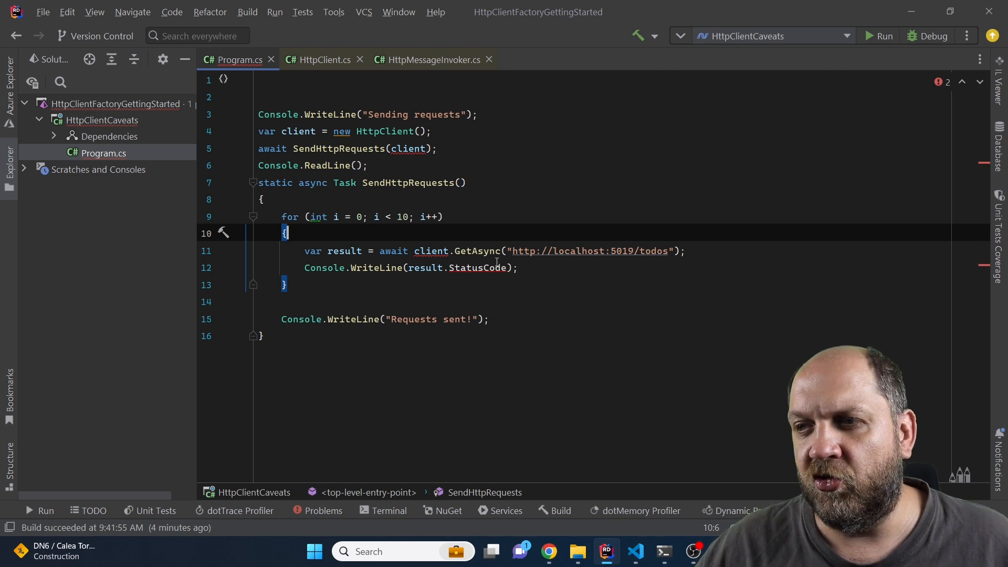
{"action": "left_click", "coordinate": [460, 182]}
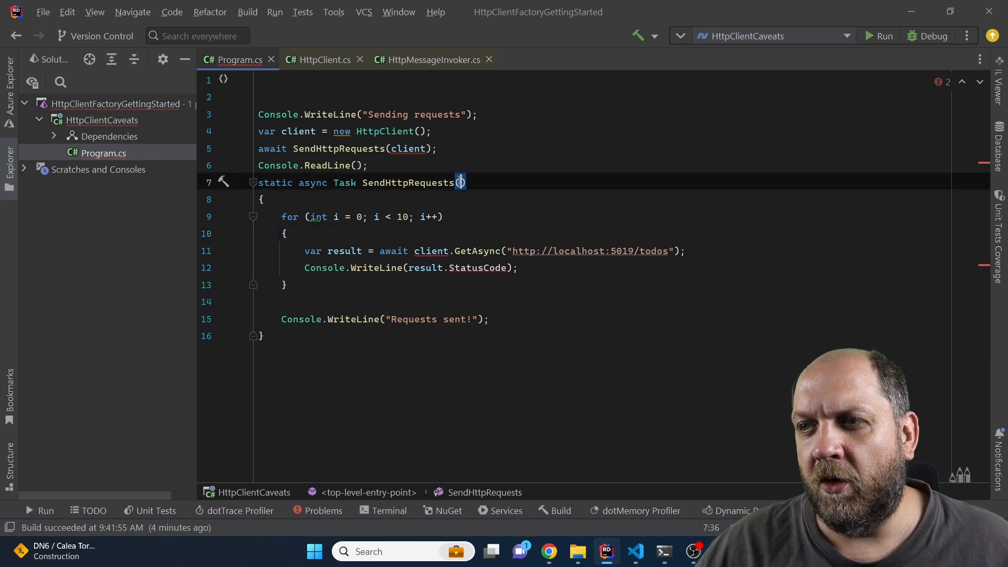
{"action": "type", "text": "HttpClient client"}
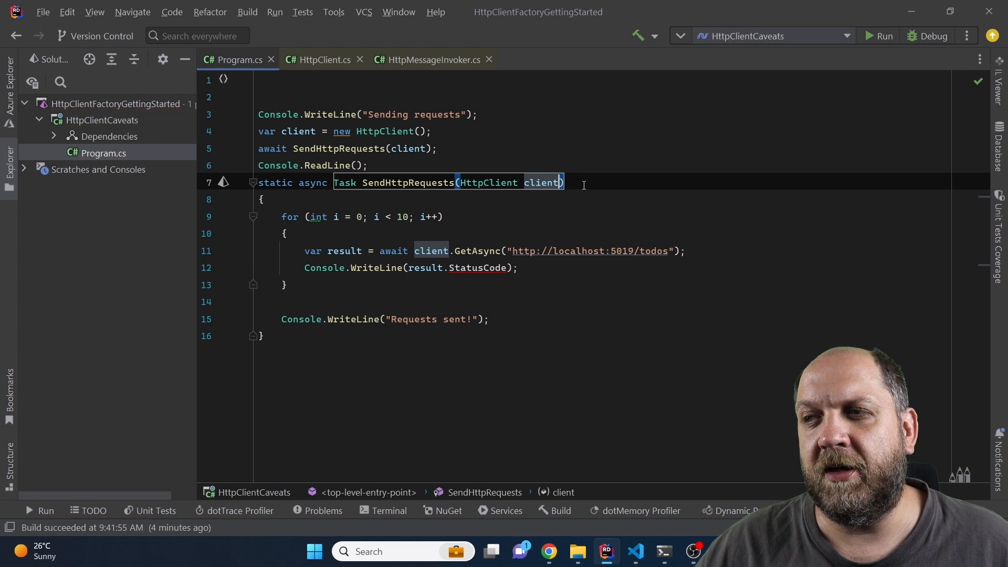
{"action": "left_click", "coordinate": [490, 319]}
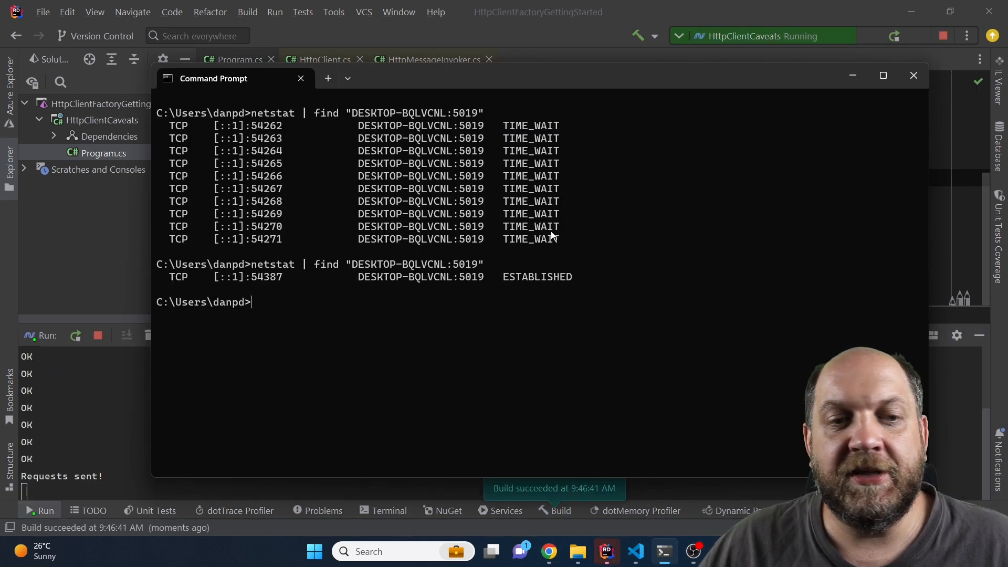
{"action": "mouse_move", "coordinate": [283, 142]}
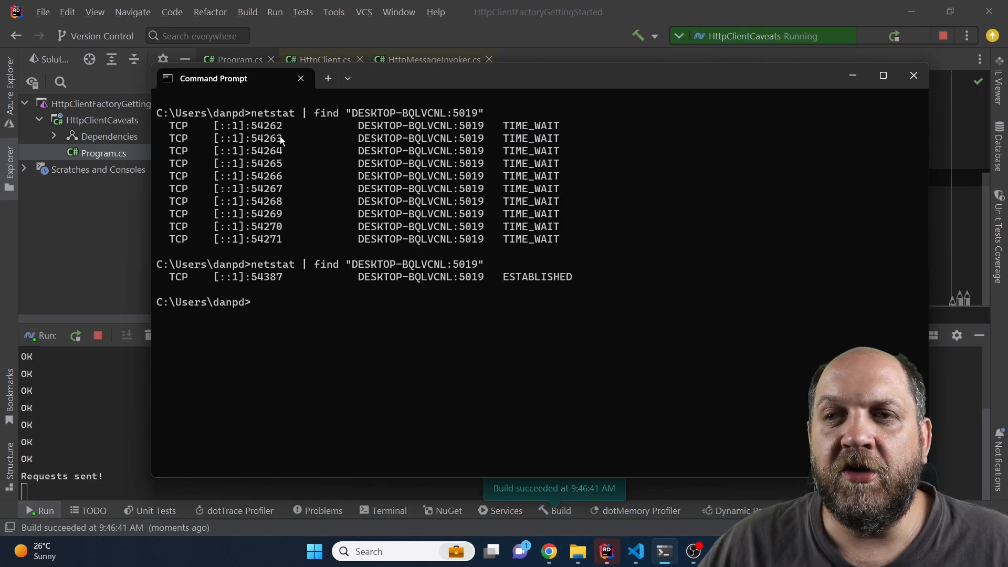
{"action": "mouse_move", "coordinate": [586, 274]}
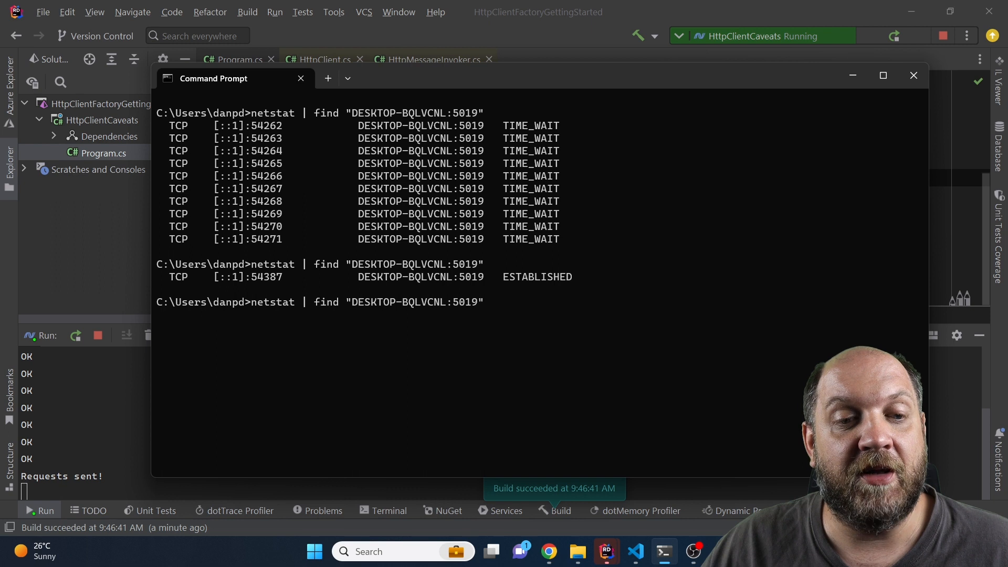
Step: Return to the Program.cs editor after rechecking the port 5019 connections
{"action": "left_click", "coordinate": [913, 75]}
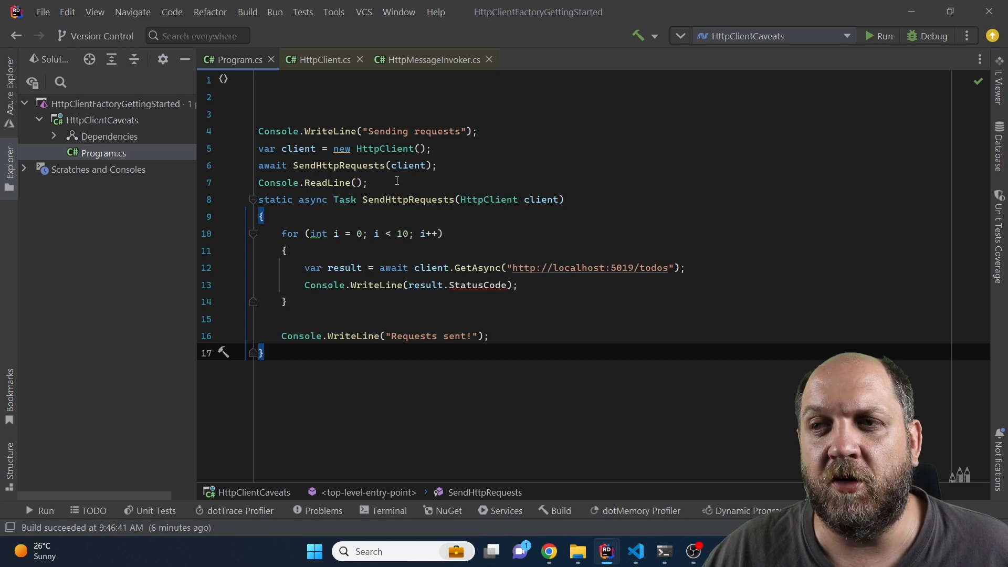
{"action": "mouse_move", "coordinate": [408, 165]}
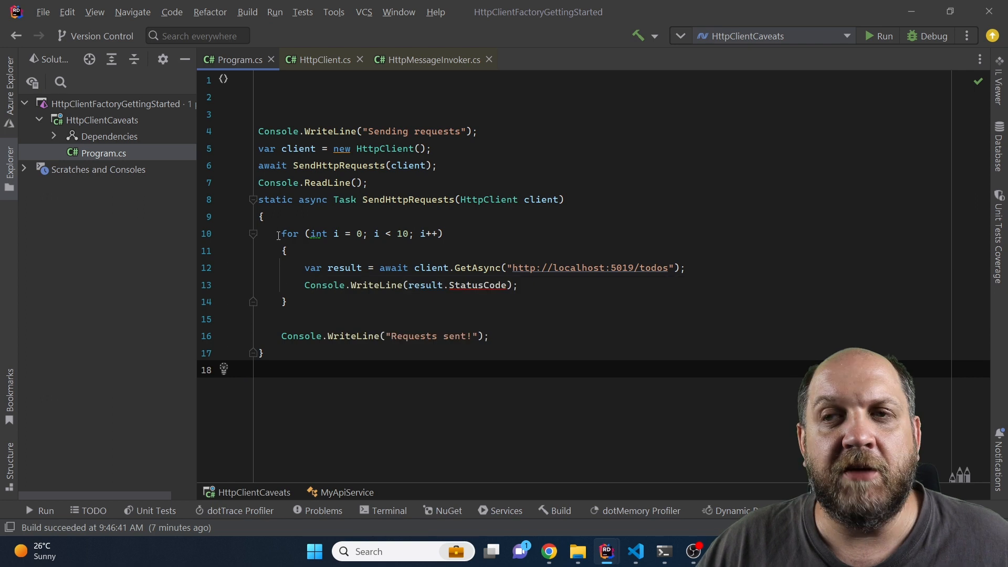
{"action": "mouse_move", "coordinate": [279, 131]}
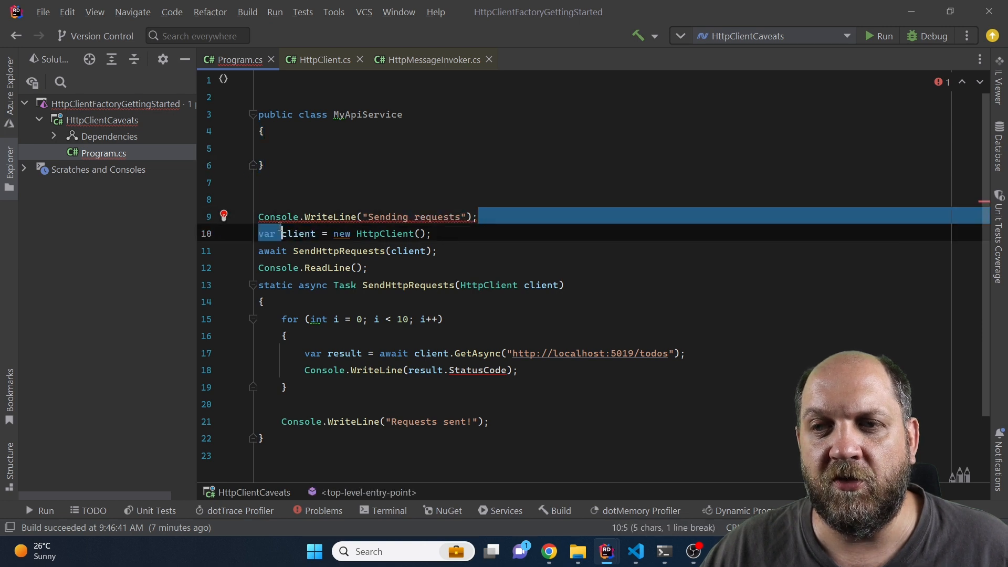
Step: Add public async Task SendApiRequests() inside MyApiService and move the request loop into it
{"action": "left_click", "coordinate": [294, 148]}
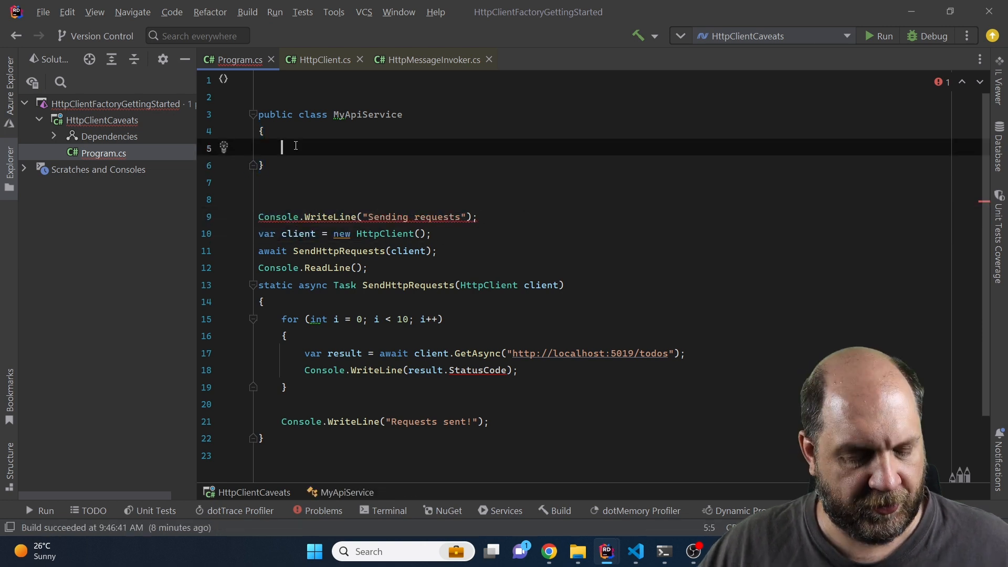
{"action": "type", "text": "public async Task SendApiRequests()"}
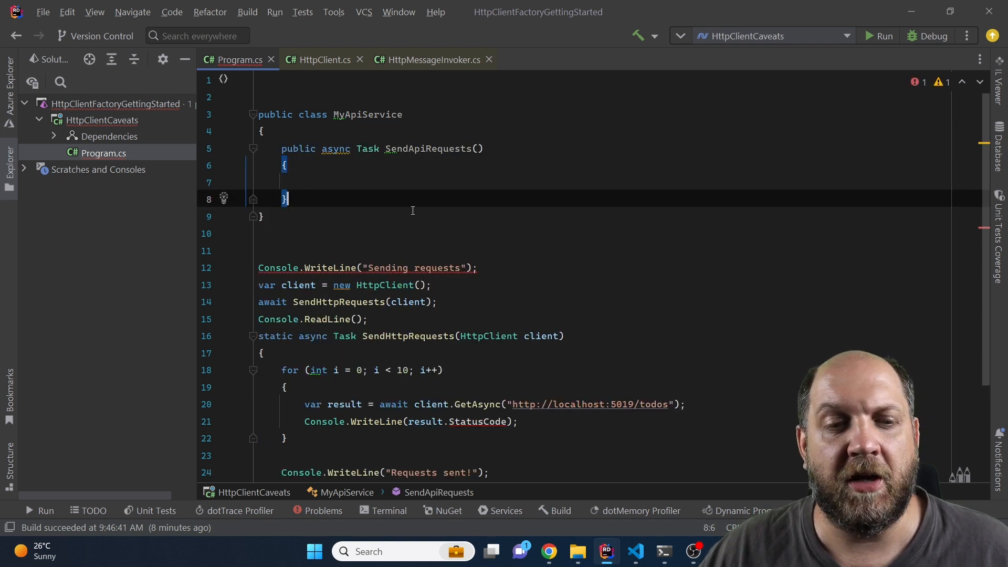
{"action": "left_click", "coordinate": [431, 284]}
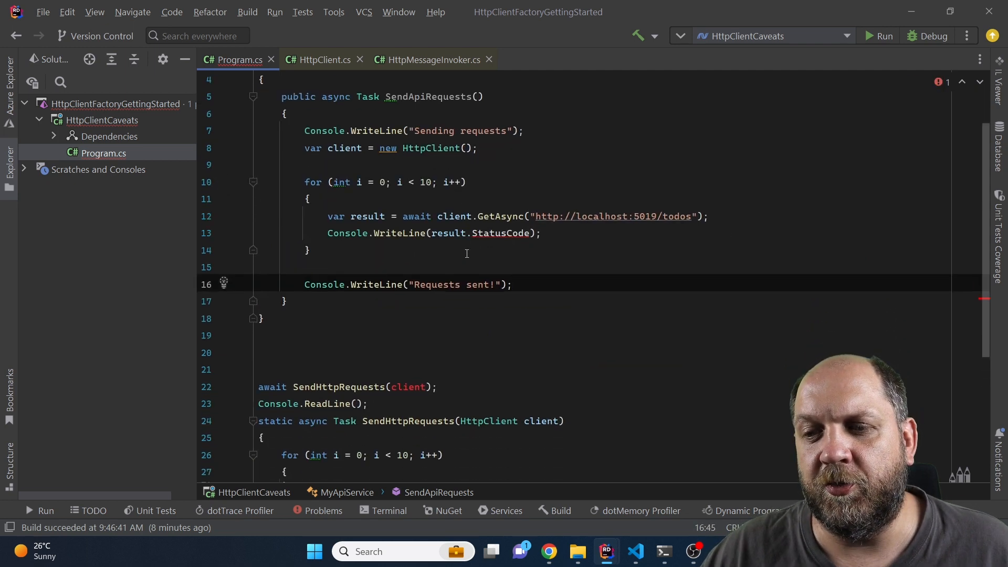
{"action": "scroll", "scroll_direction": "down", "scroll_amount": 3}
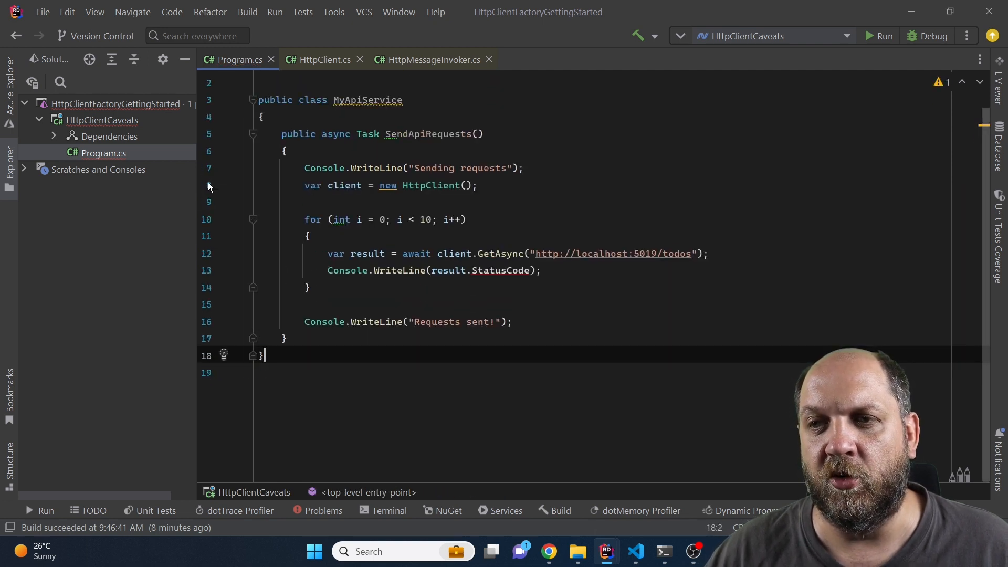
{"action": "scroll", "scroll_direction": "up", "scroll_amount": 3}
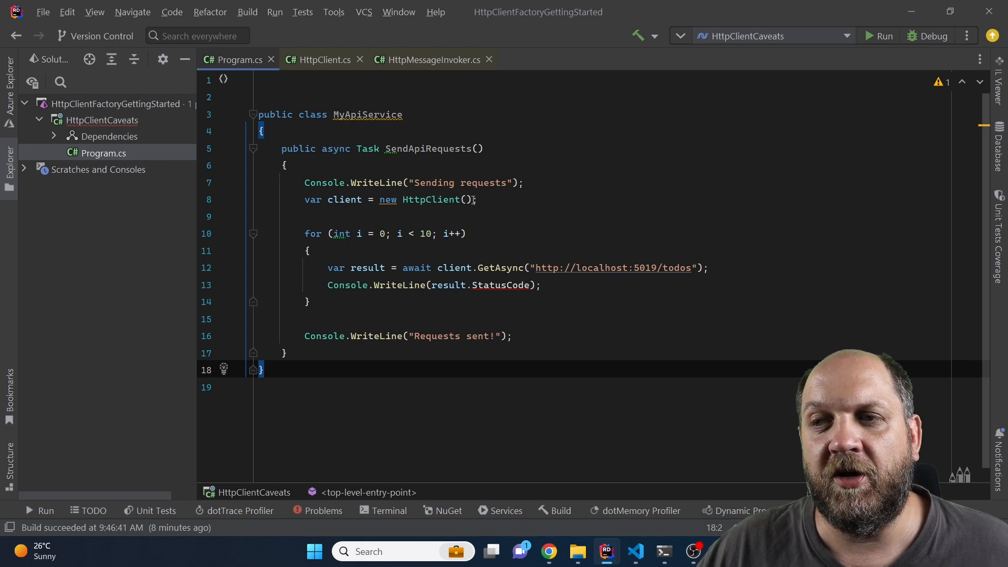
{"action": "left_click", "coordinate": [476, 200]}
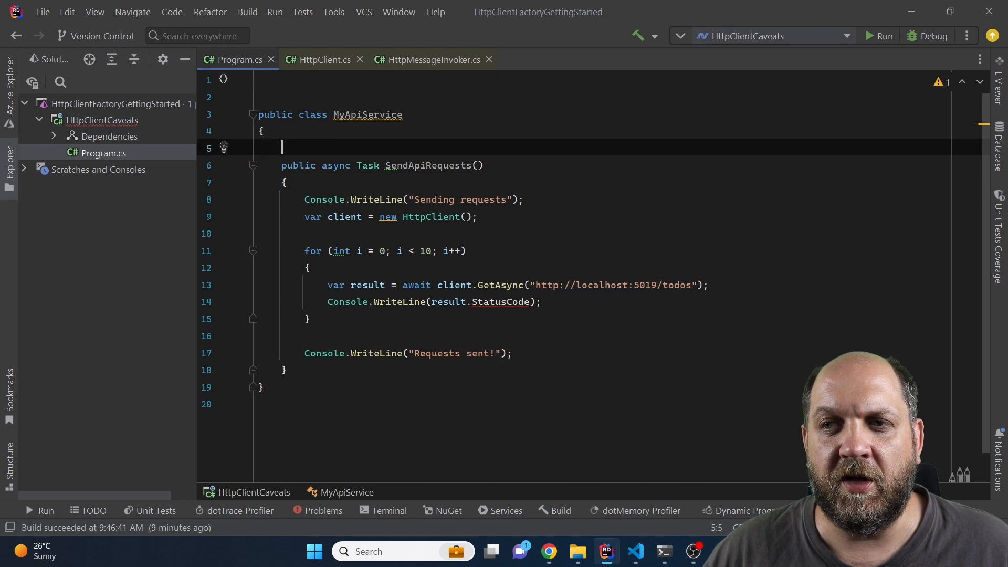
Step: Declare private readonly HttpClient _client = new HttpClient(); as a field used by SendApiRequests
{"action": "type", "text": "private readonly HttpClient _client = new HttpClient();"}
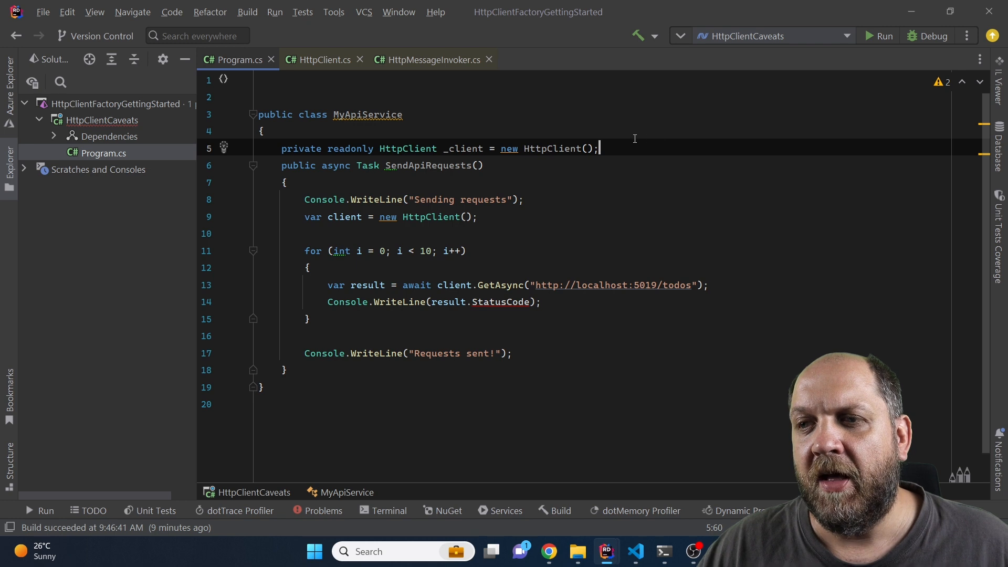
{"action": "mouse_move", "coordinate": [401, 251]}
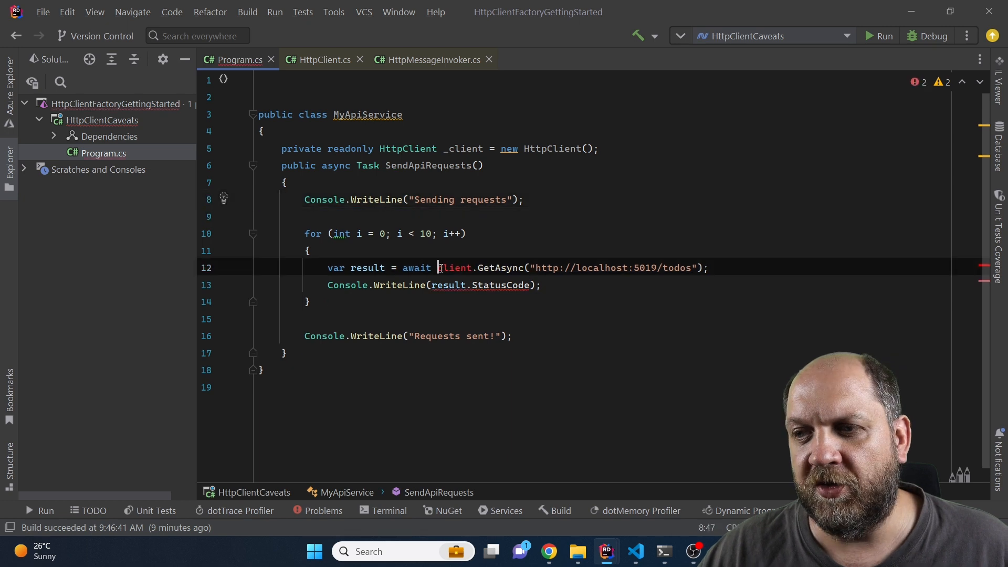
{"action": "type", "text": ")"}
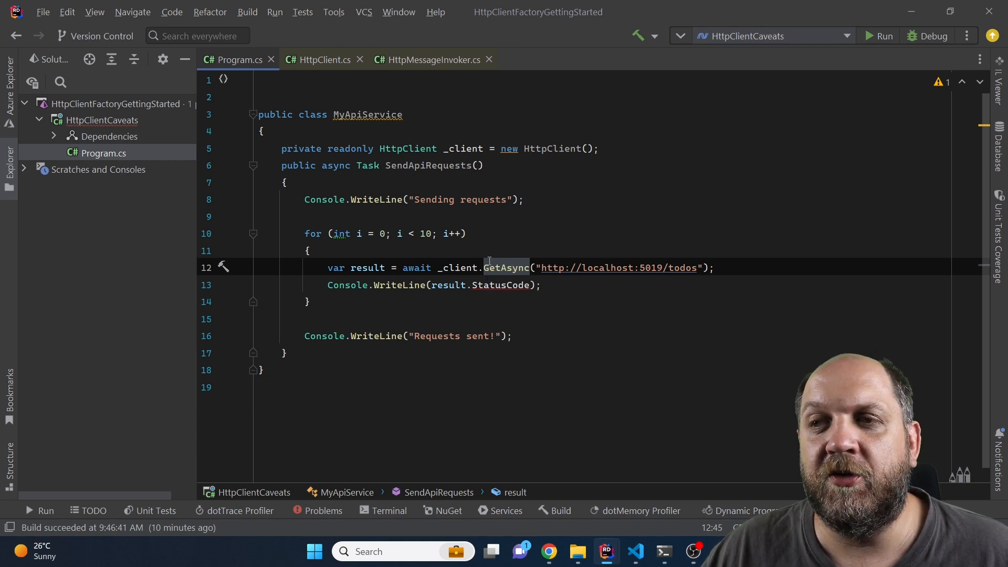
{"action": "mouse_move", "coordinate": [282, 160]}
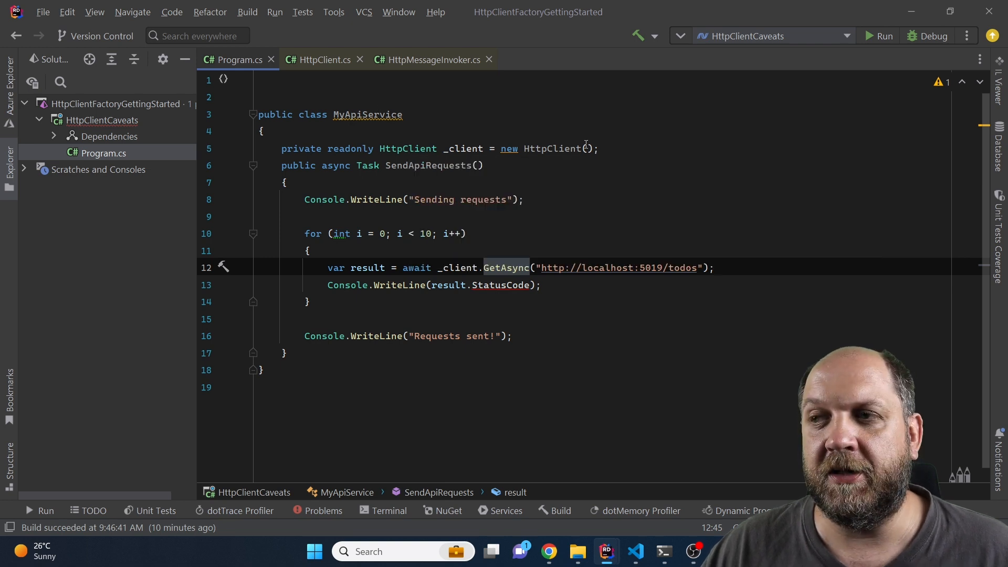
{"action": "mouse_move", "coordinate": [463, 190]}
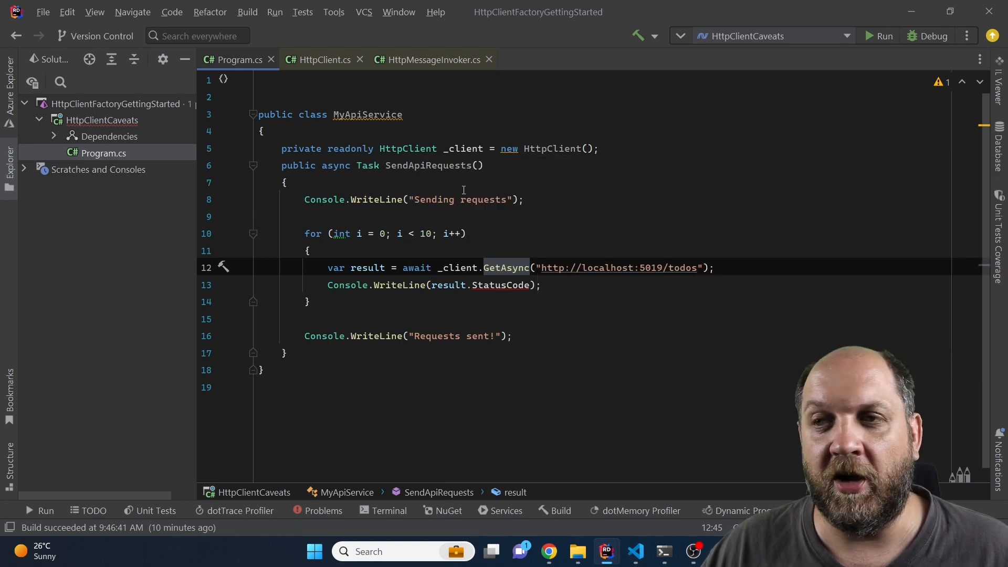
Step: Insert static after private so _client is a static readonly HttpClient field
{"action": "left_click", "coordinate": [324, 148]}
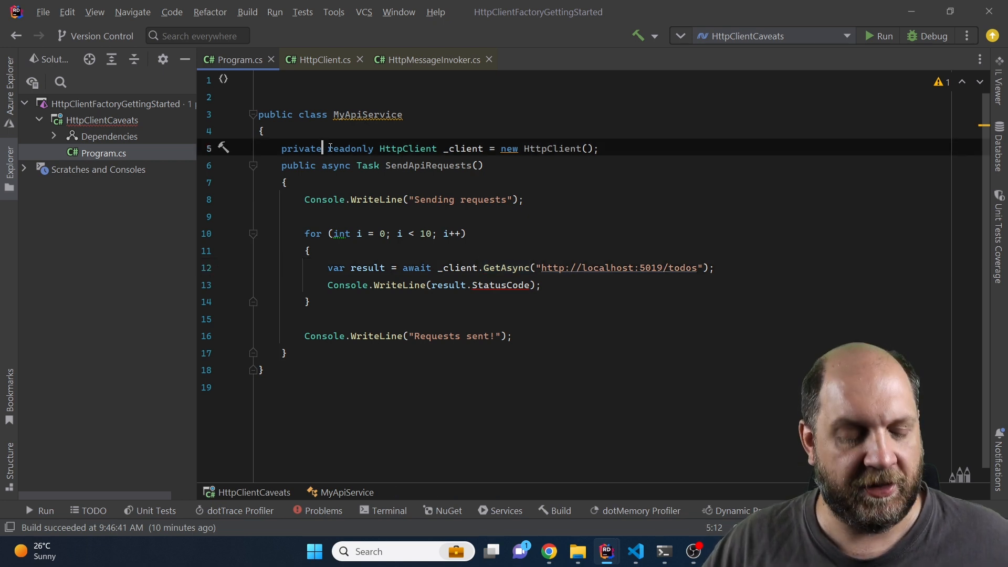
{"action": "type", "text": "s"}
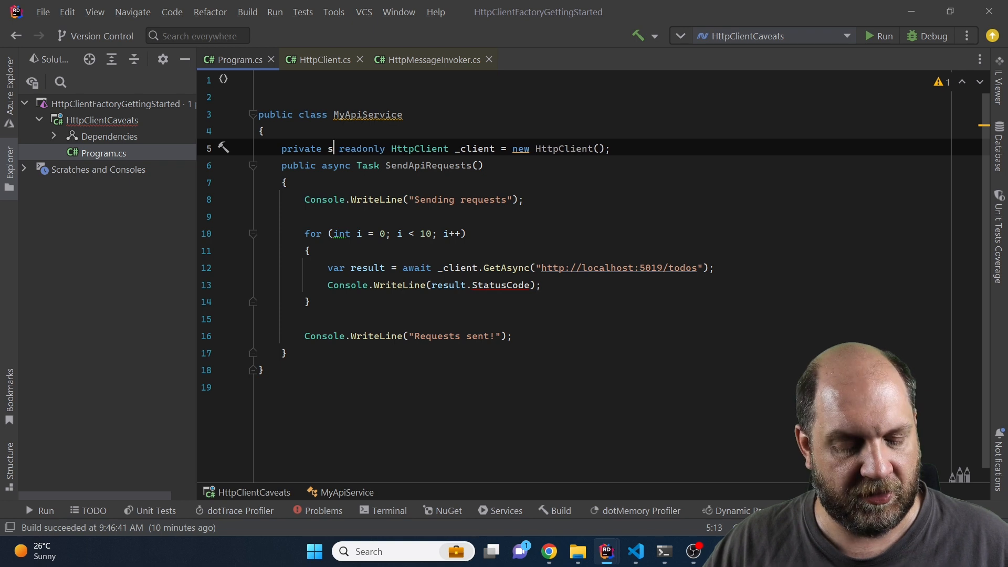
{"action": "type", "text": "tatic"}
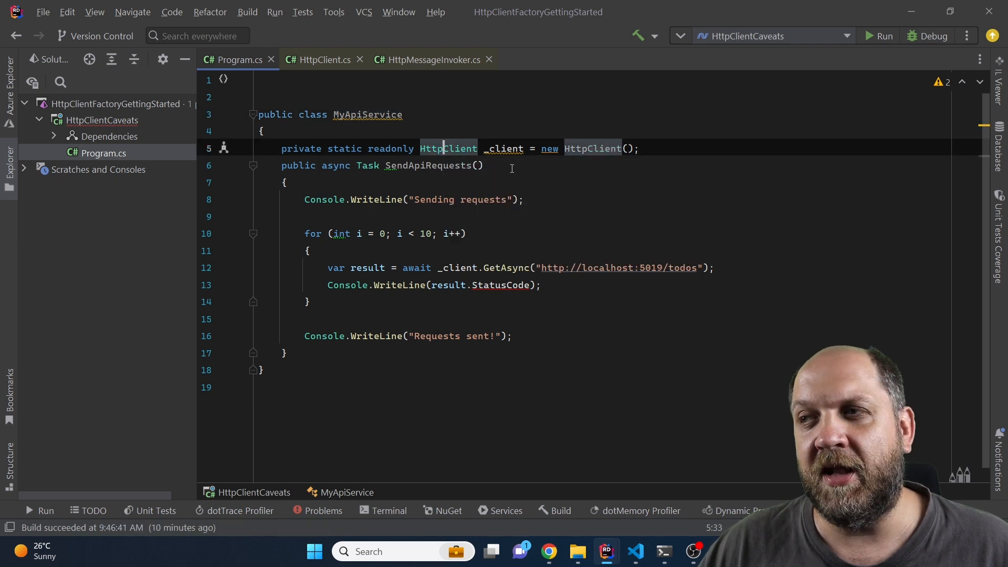
{"action": "mouse_move", "coordinate": [448, 148]}
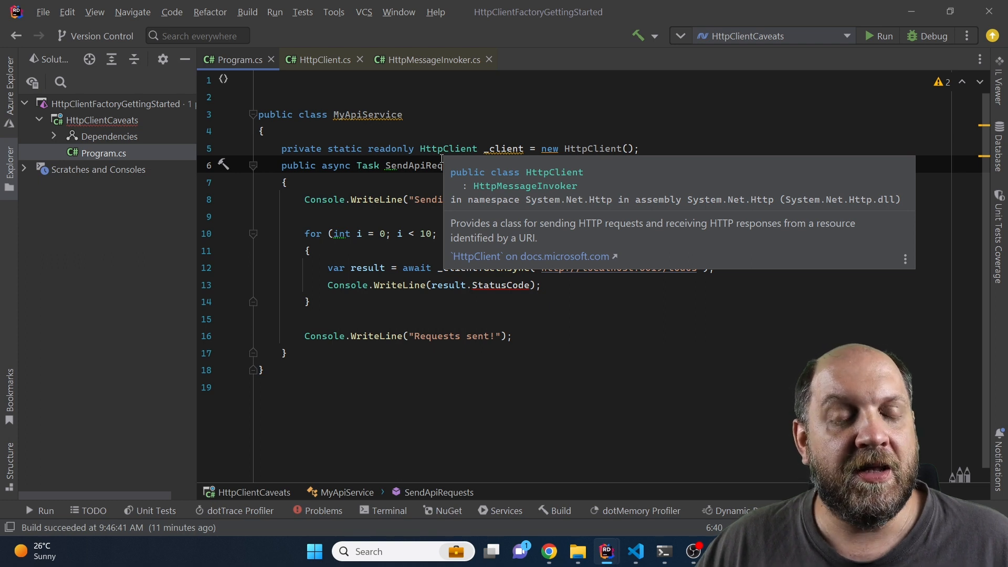
{"action": "mouse_move", "coordinate": [457, 162]}
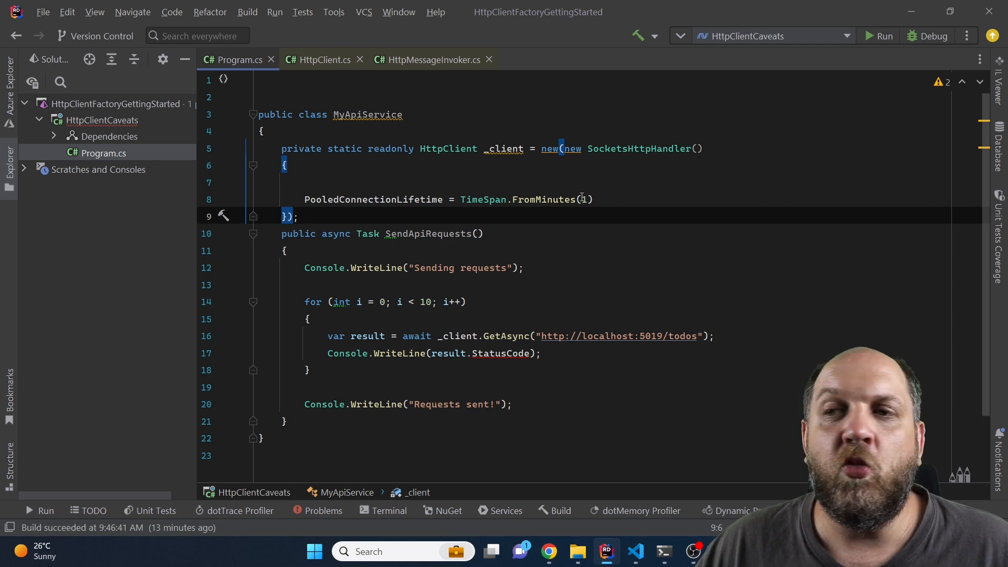
{"action": "mouse_move", "coordinate": [550, 200]}
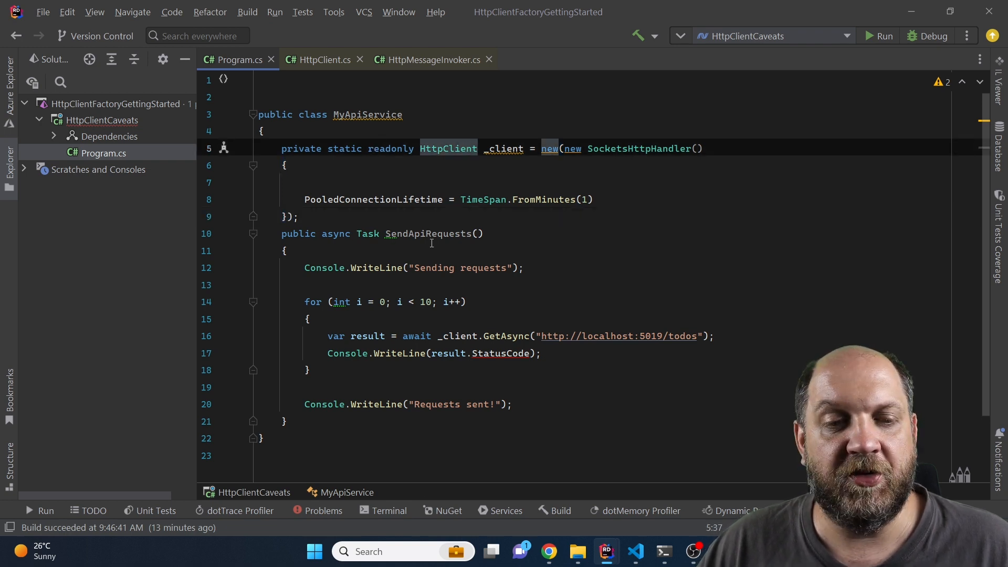
{"action": "mouse_move", "coordinate": [560, 242]}
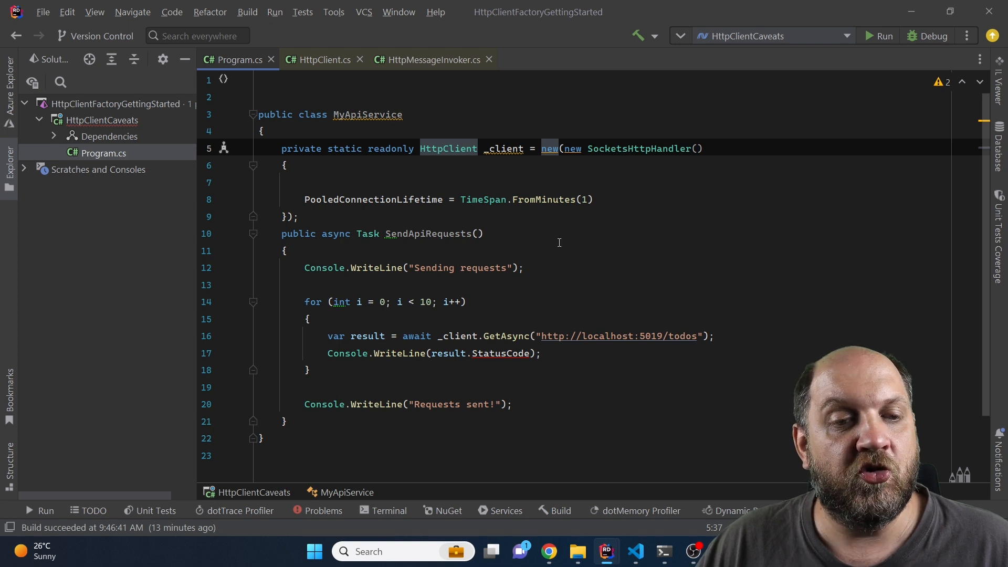